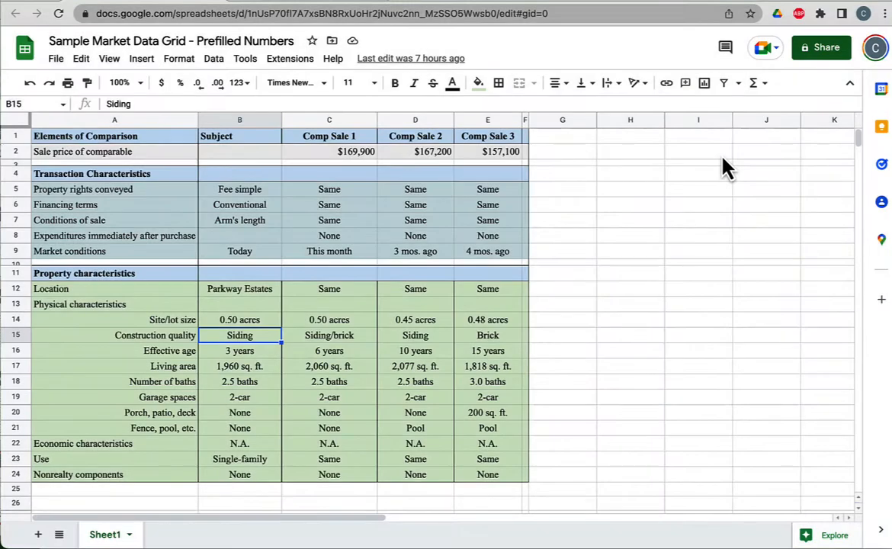
# Review the comparison grid layout: the Subject column and Comp Sale 1's sale price and property rights
pyautogui.click(239, 204)
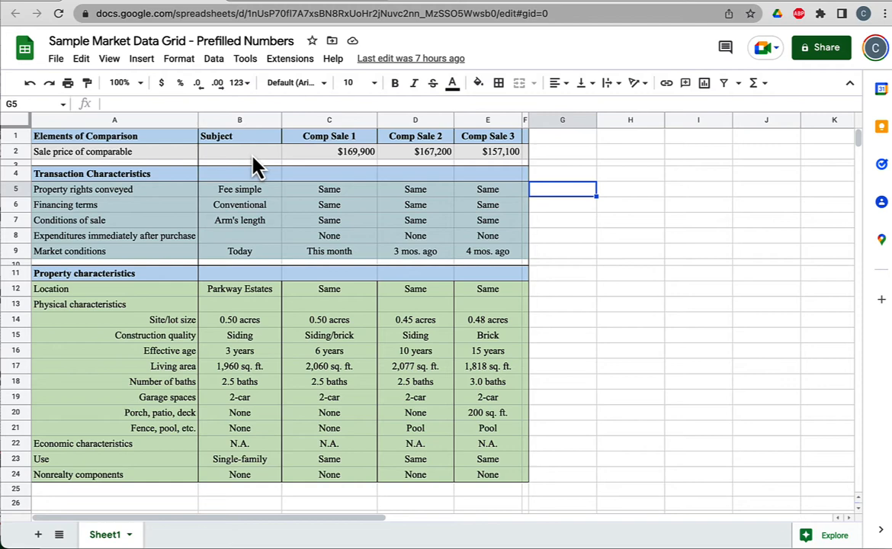
pyautogui.click(169, 40)
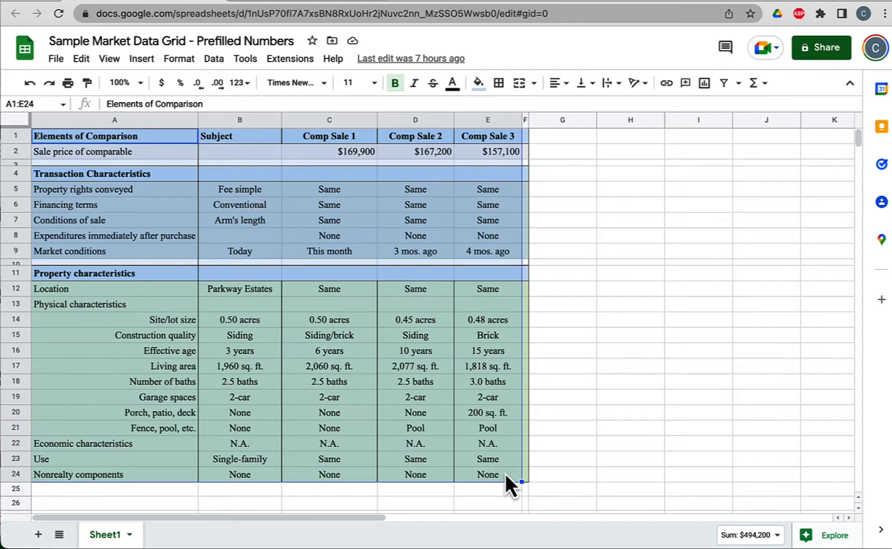
pyautogui.moveTo(105, 183)
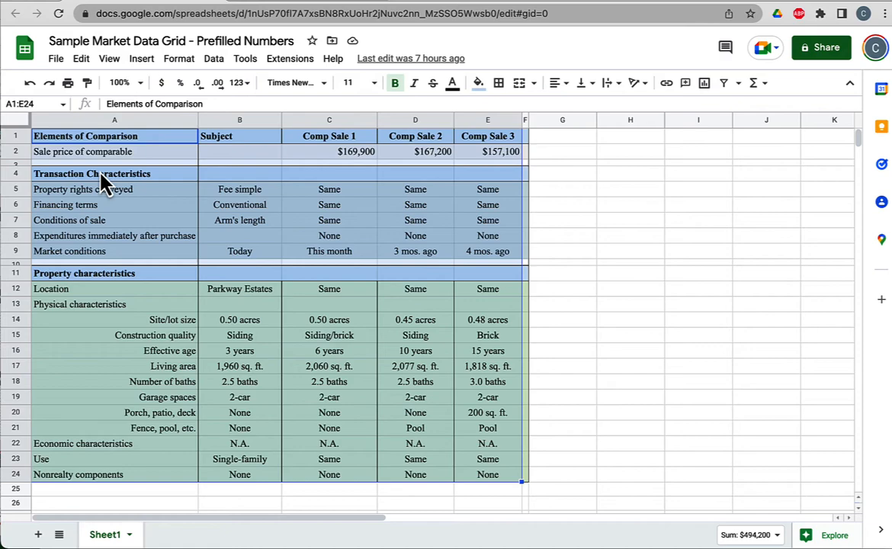
pyautogui.click(240, 119)
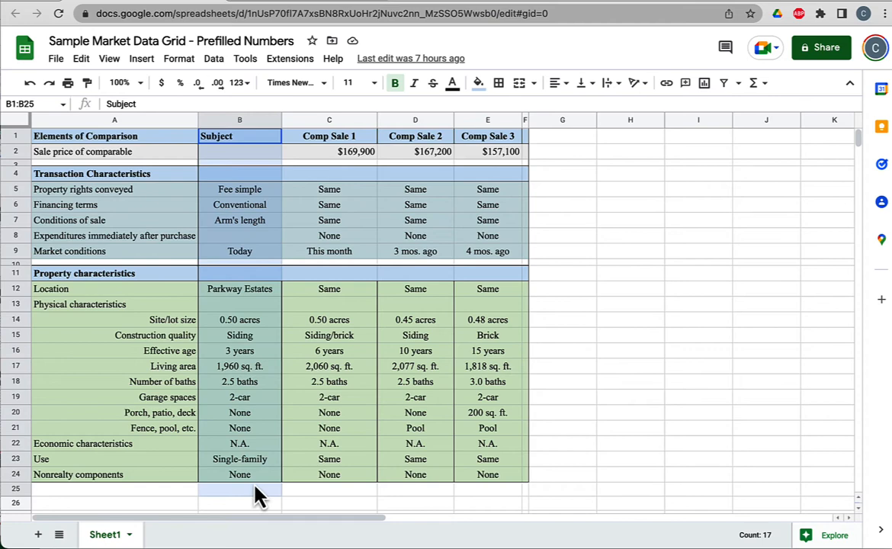
pyautogui.click(329, 136)
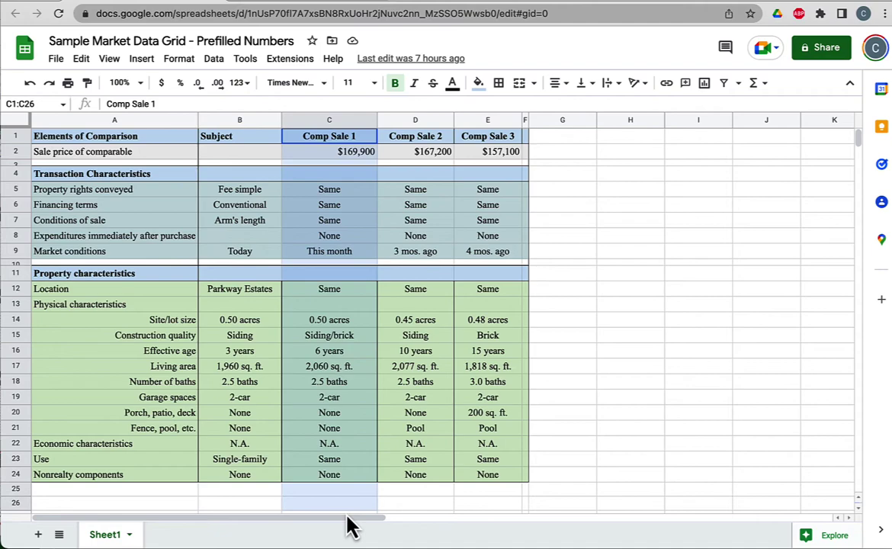
pyautogui.click(329, 151)
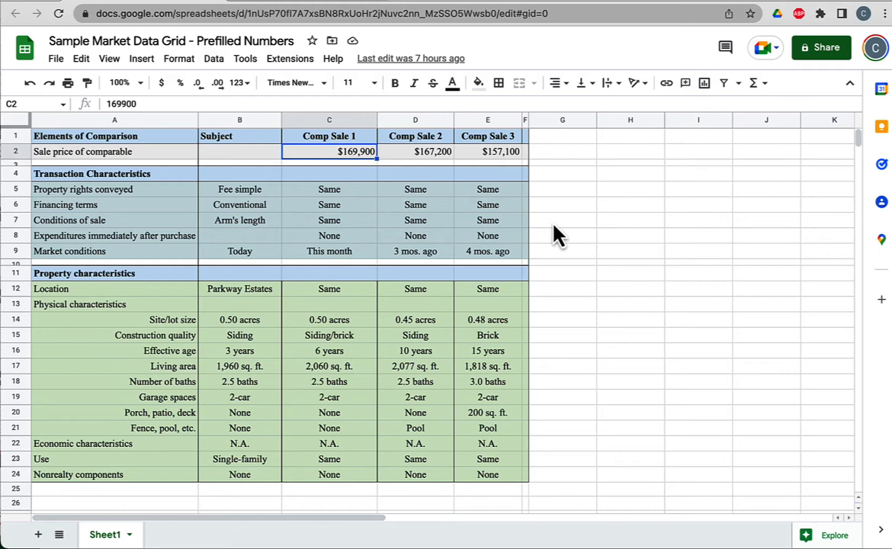
pyautogui.click(329, 189)
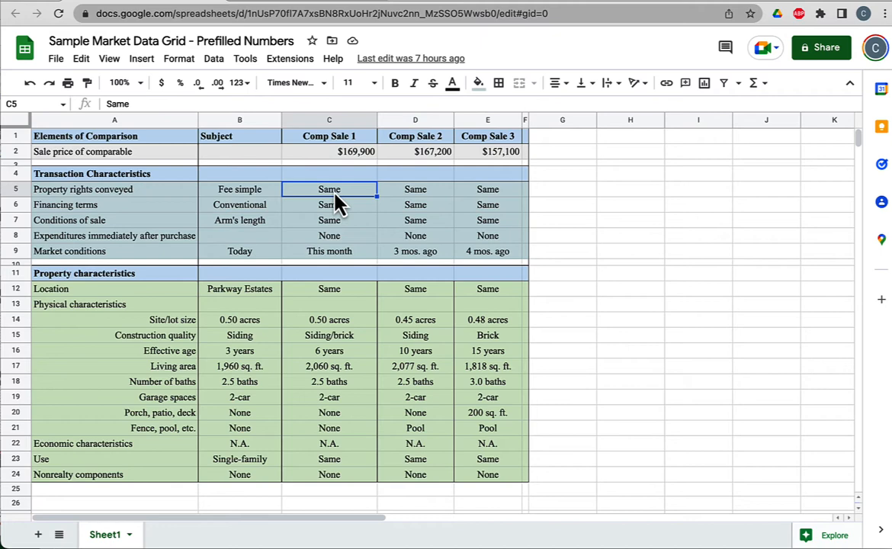
# Review the transaction entries — Fee simple rights, Conventional financing, This month market conditions, and the comparables' locations
pyautogui.click(239, 189)
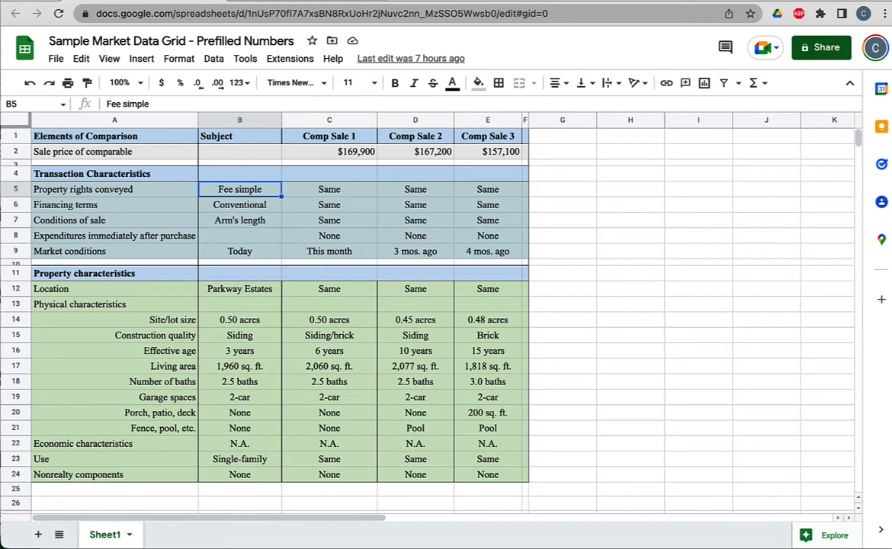
pyautogui.click(239, 204)
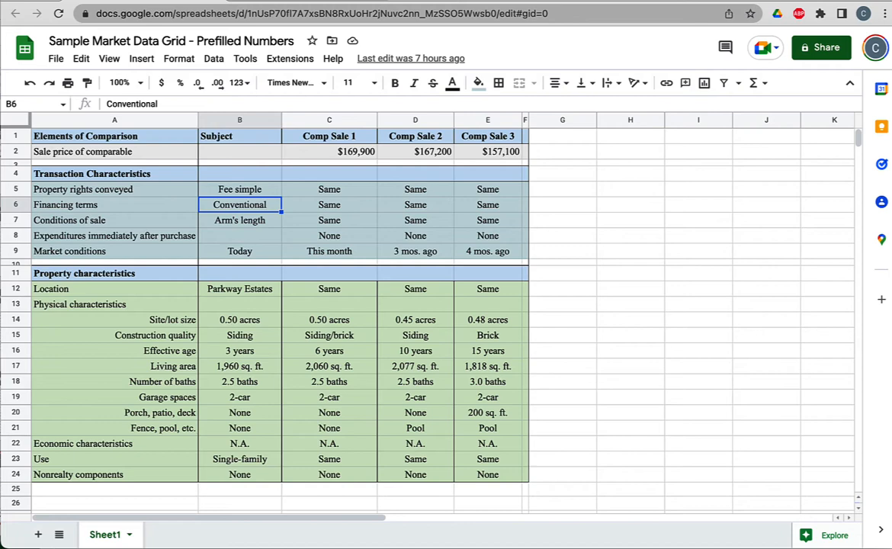
pyautogui.click(239, 250)
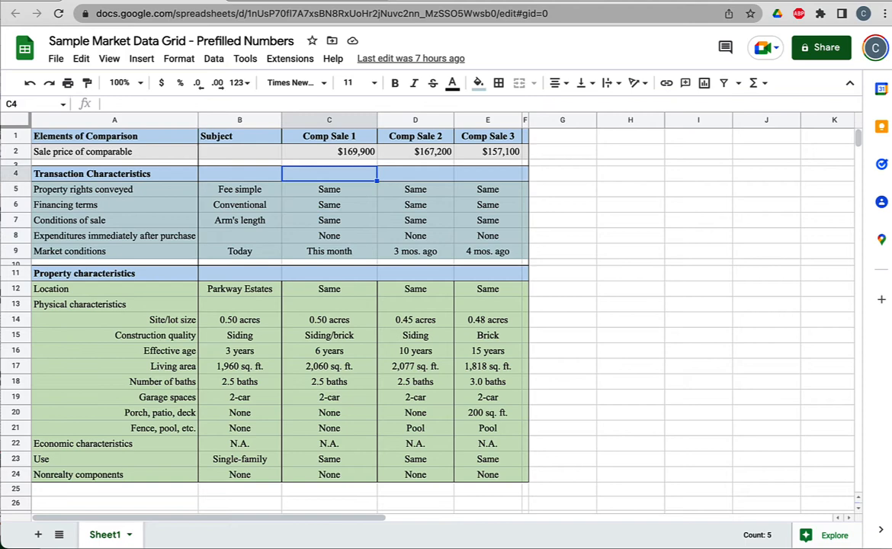
pyautogui.click(330, 189)
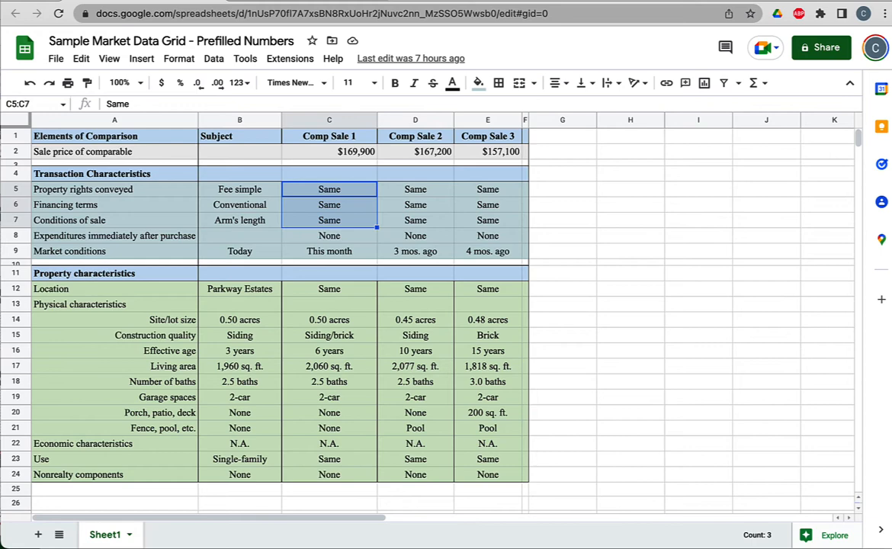
pyautogui.click(330, 250)
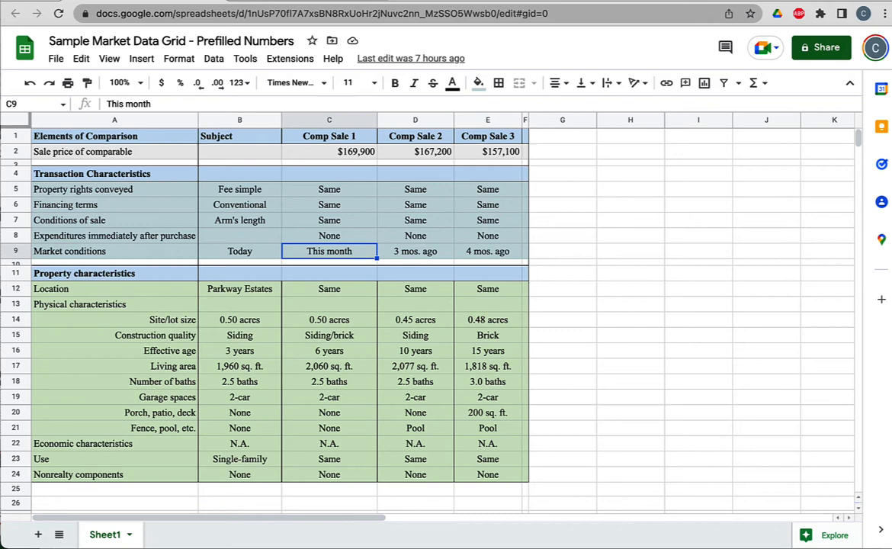
pyautogui.click(415, 250)
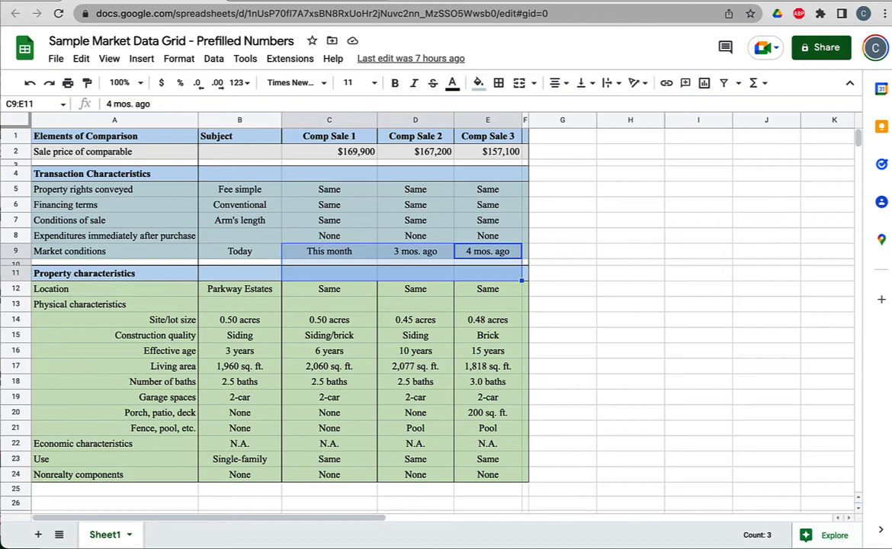
pyautogui.click(239, 290)
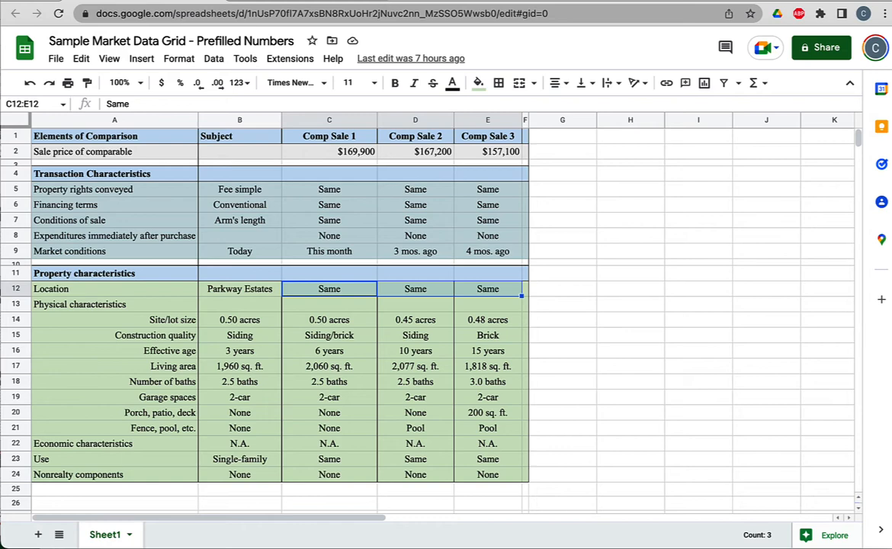
pyautogui.moveTo(116, 314)
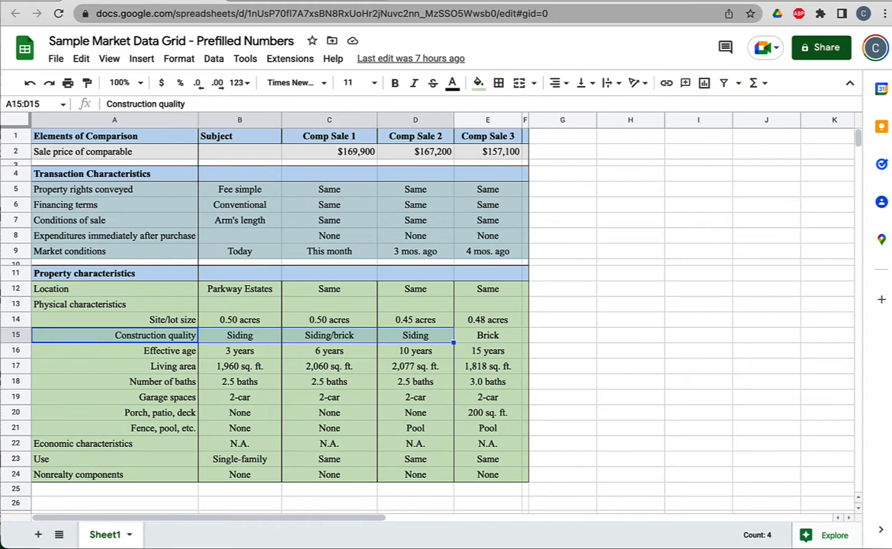
# Review the physical rows: Effective age, Living area, Number of baths, and Garage spaces through Nonrealty components
pyautogui.click(114, 351)
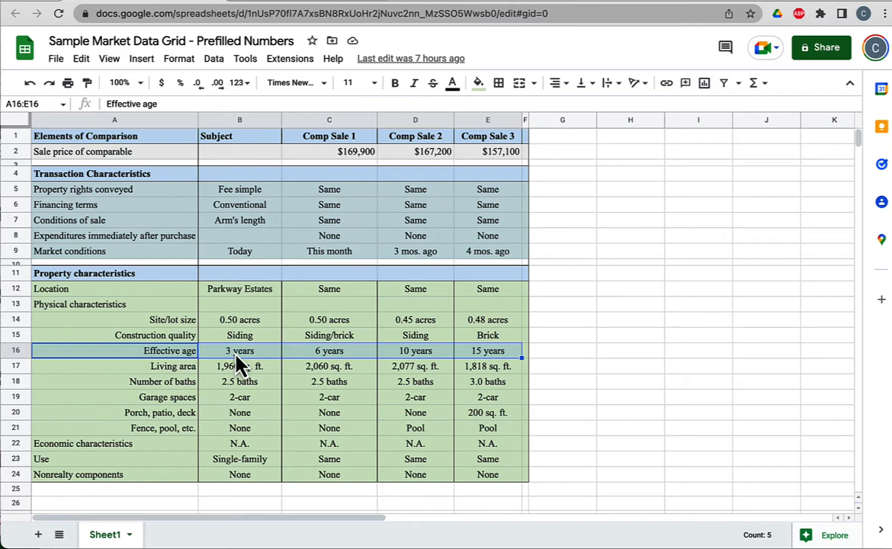
pyautogui.click(114, 366)
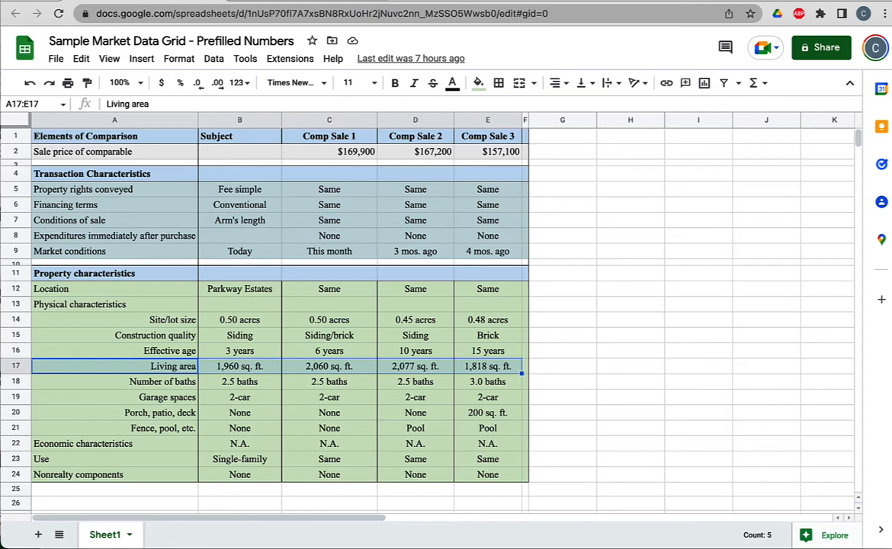
pyautogui.click(486, 366)
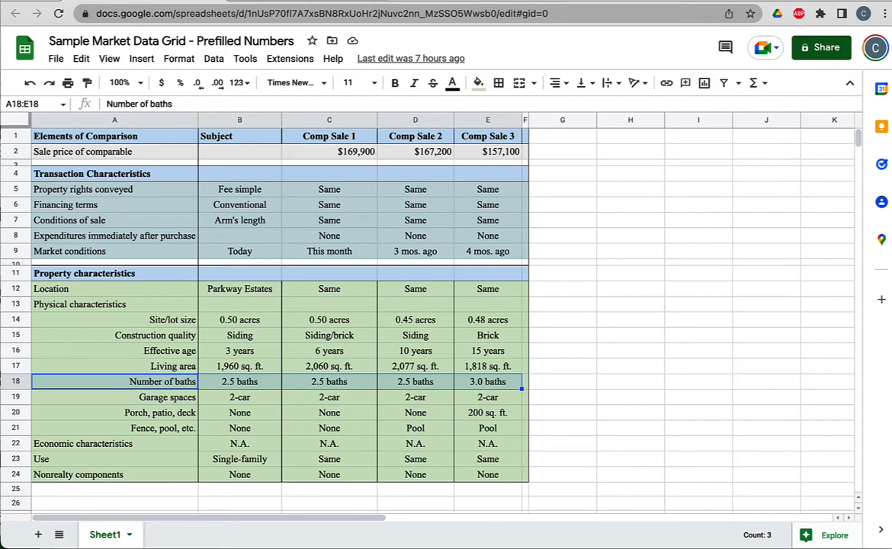
pyautogui.click(114, 396)
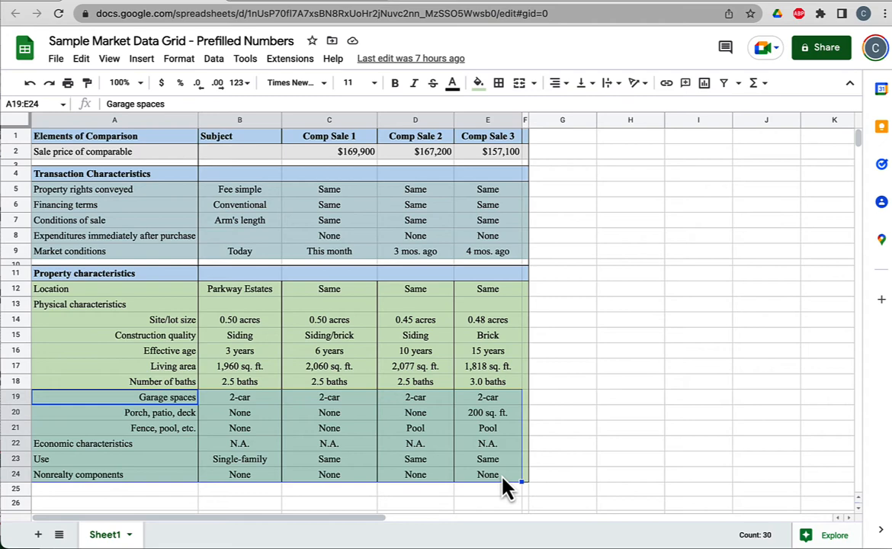
pyautogui.click(561, 427)
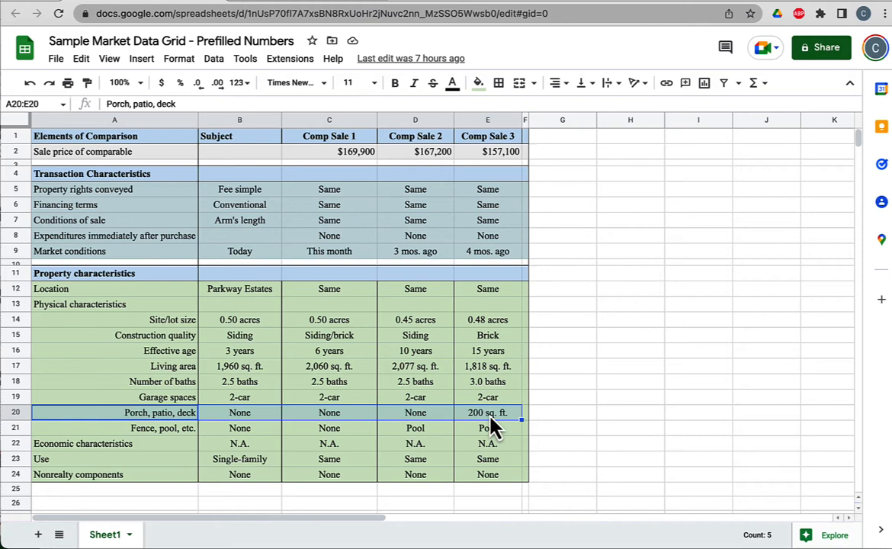
# Contrast the subject property column with the three comparable sales columns before moving to the Sales Adjustment Grid workbook
pyautogui.click(239, 136)
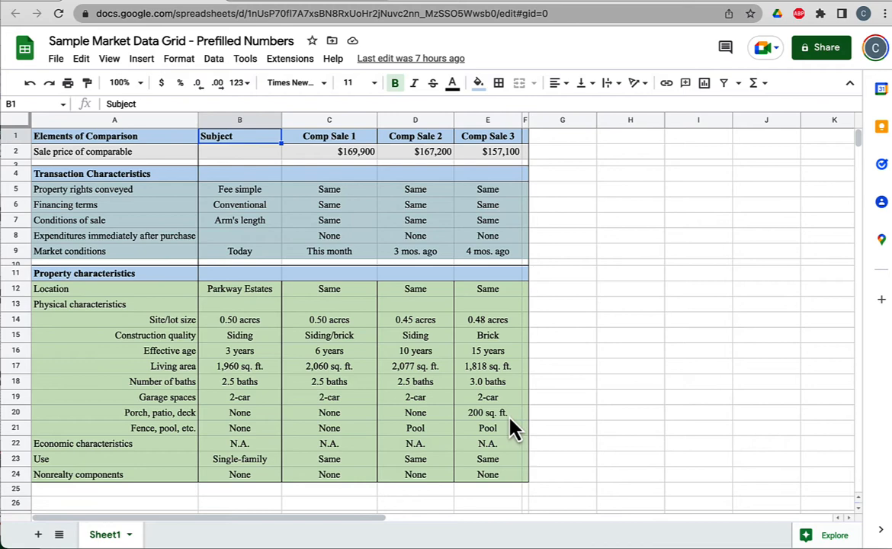
pyautogui.click(488, 151)
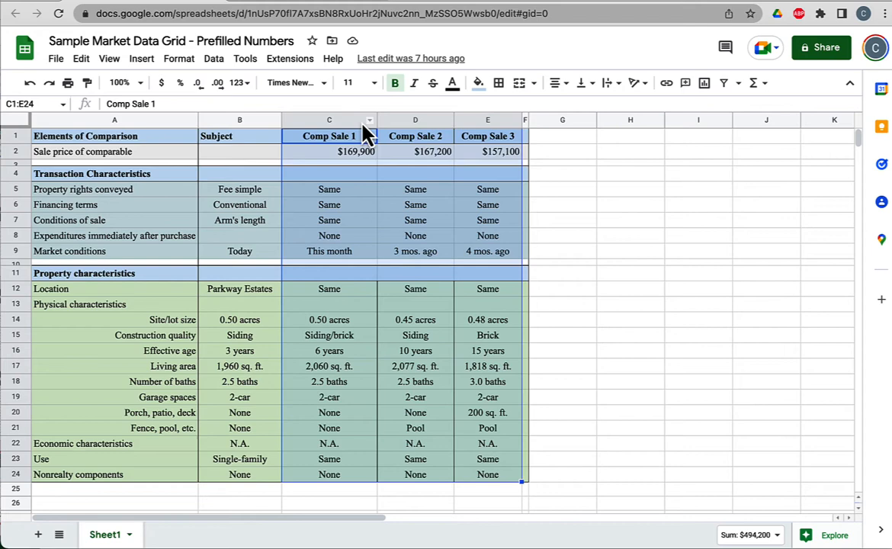
pyautogui.click(330, 151)
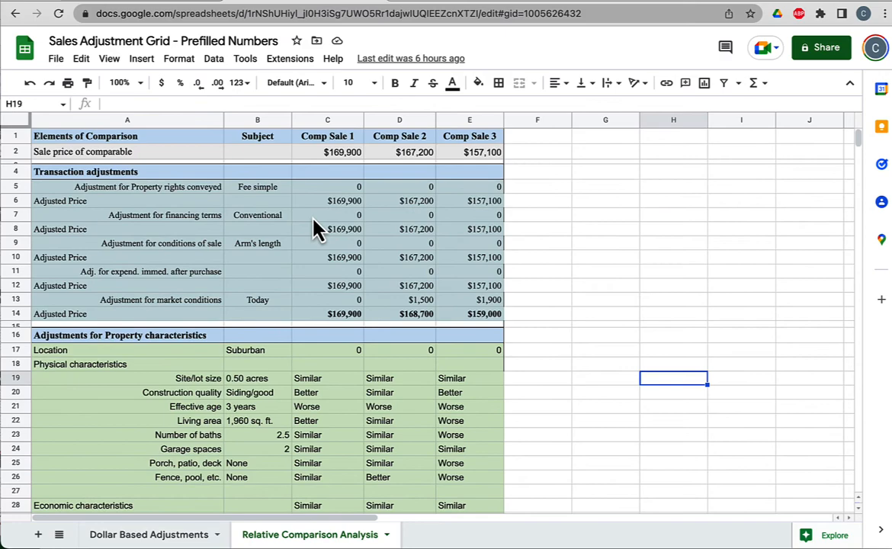
# Show the Dollar Based Adjustments sheet with per-comparable dollar adjustments and totals
pyautogui.click(152, 534)
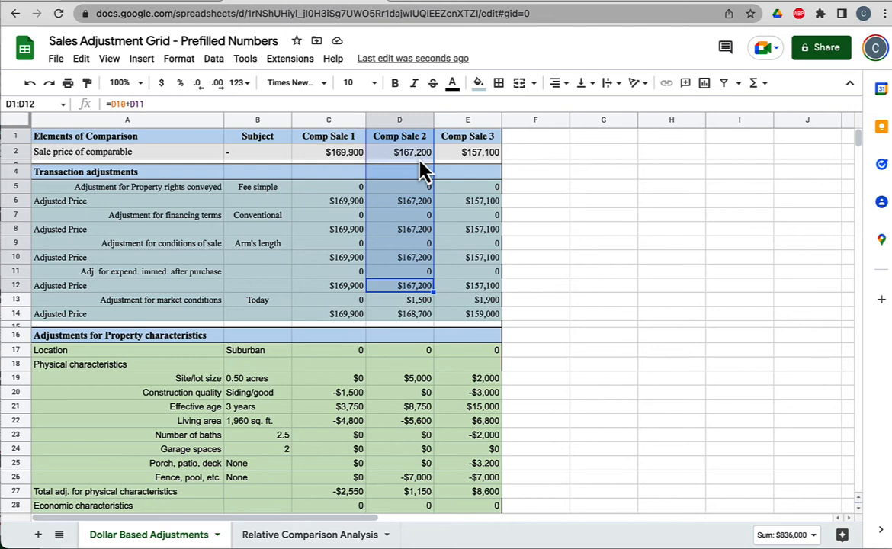
pyautogui.click(400, 299)
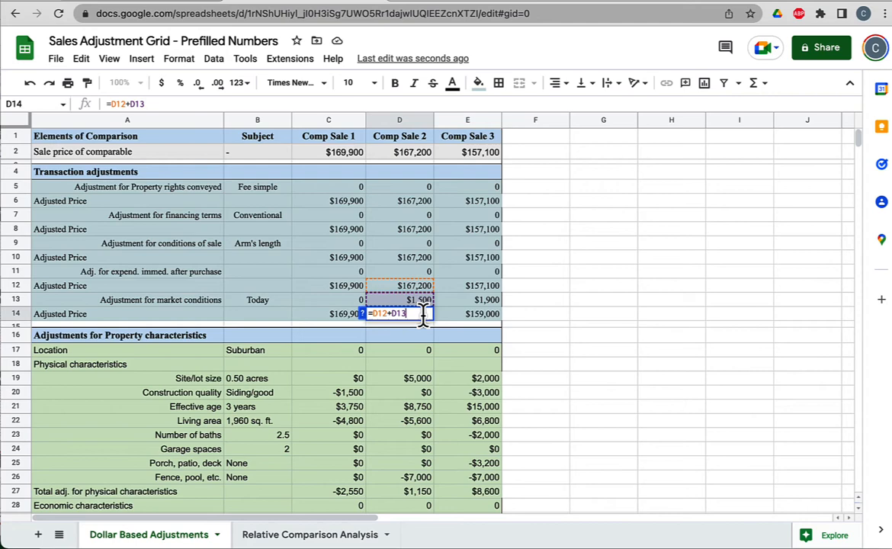
pyautogui.press('Enter')
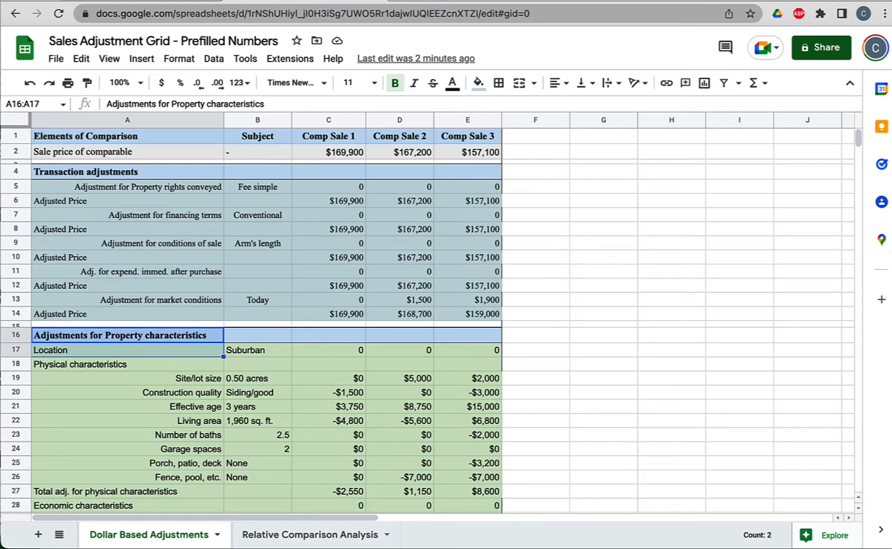
# Compare the subject's 0.50-acre site with the site size adjustments and Comp Sale 2's 0.45 acres in the market data grid
pyautogui.click(328, 349)
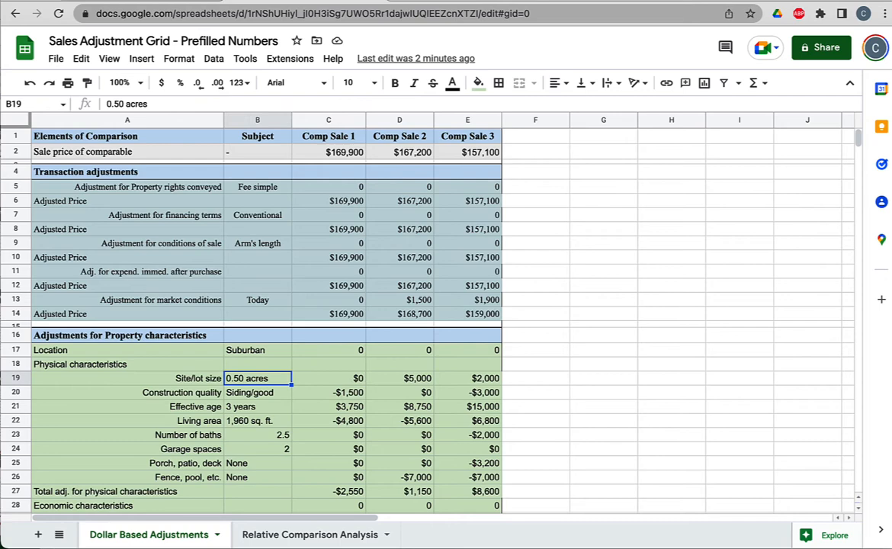
pyautogui.click(329, 378)
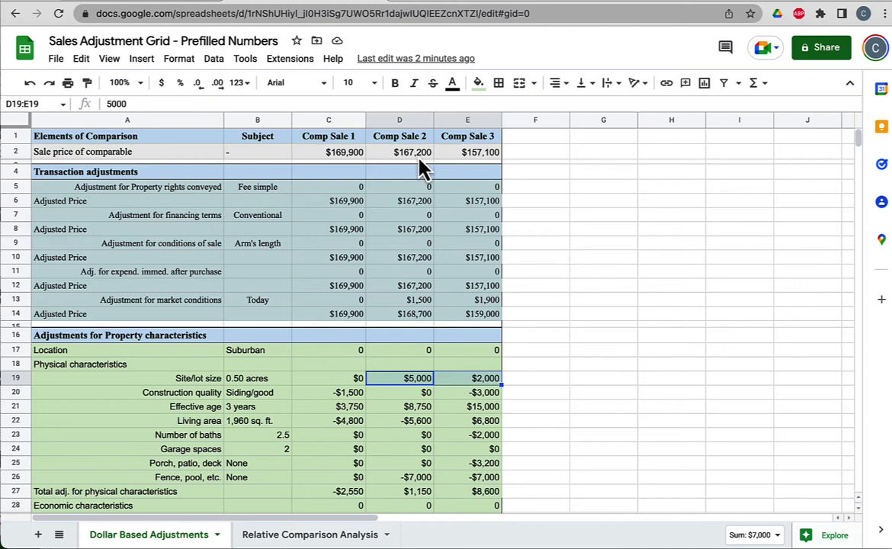
pyautogui.click(400, 153)
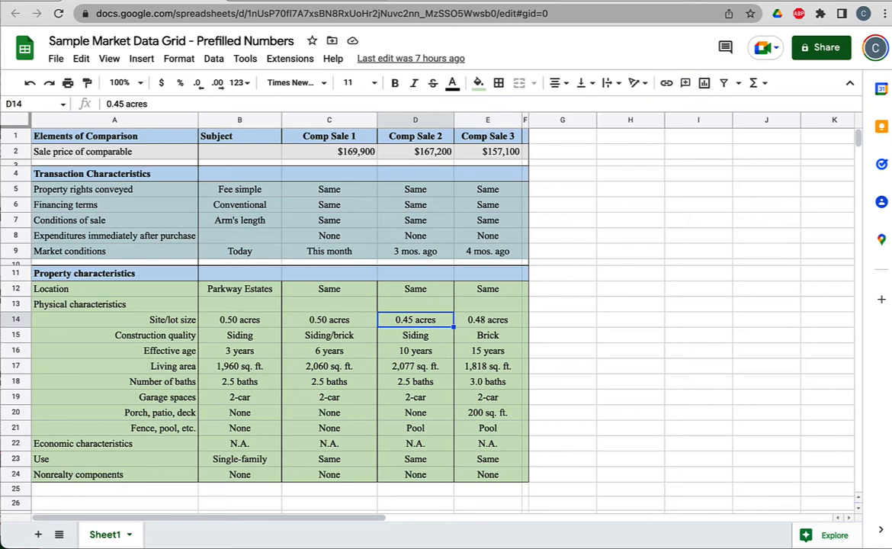
pyautogui.moveTo(424, 312)
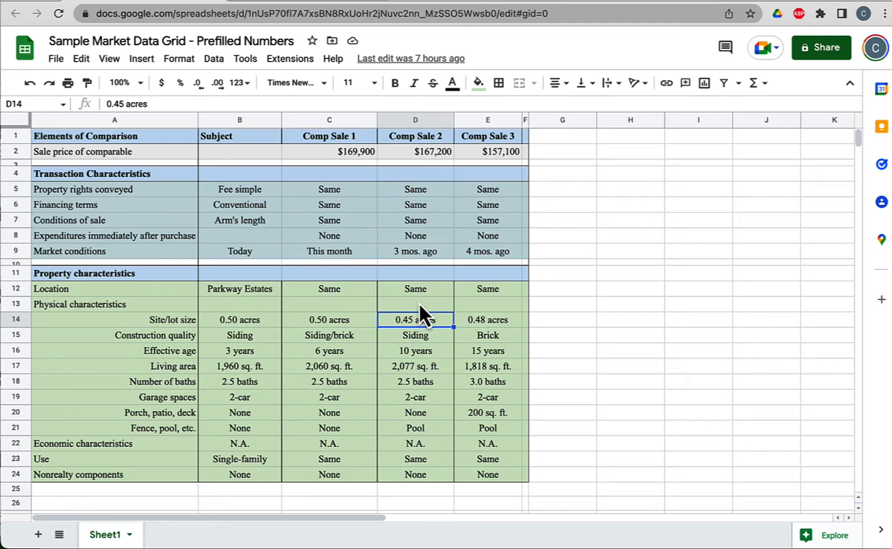
# Return to the Dollar Based Adjustments sheet showing Comp Sale 2's $5,000 site size adjustment
pyautogui.click(415, 151)
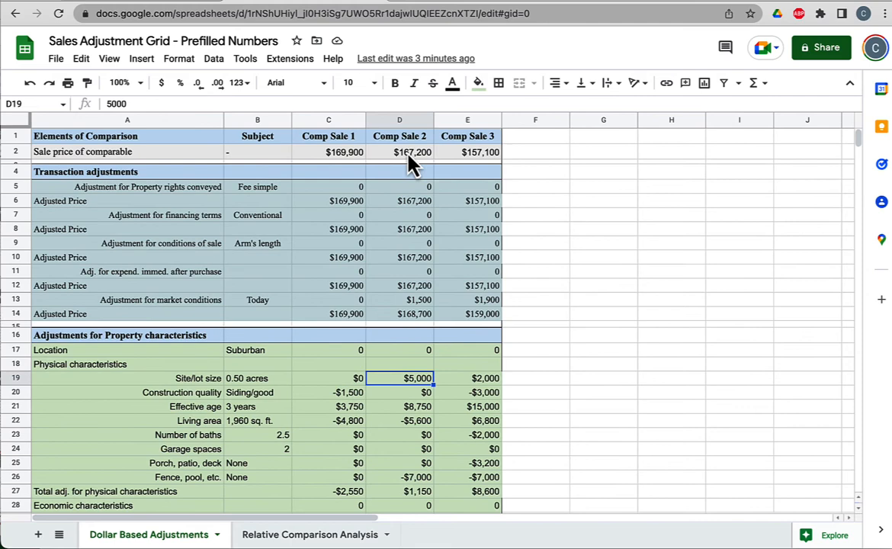
# Check the construction quality and effective age adjustments, then the subject's 1,960 sq. ft. living area in the market data grid
pyautogui.click(256, 378)
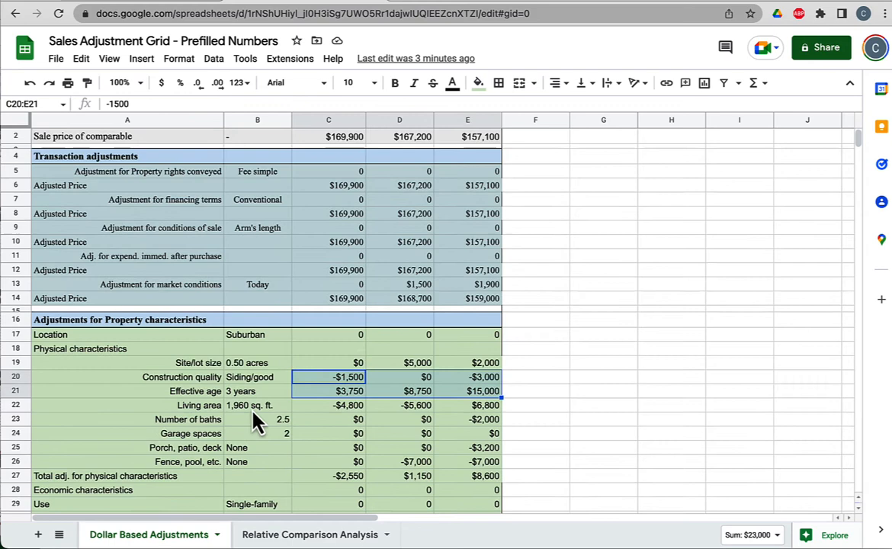
pyautogui.click(415, 406)
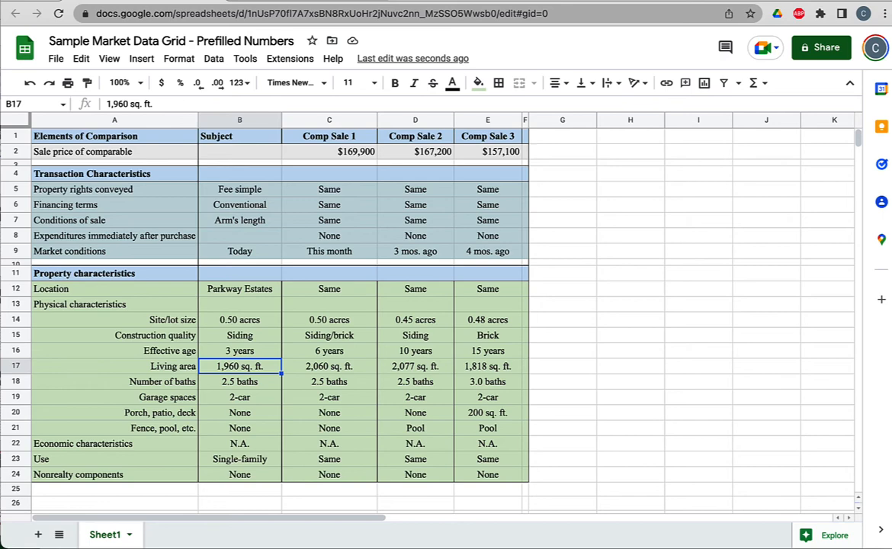
# Compare Comp Sales 1 and 2's living areas and sale prices behind Comp Sale 1's -$4,800 living area adjustment
pyautogui.click(415, 366)
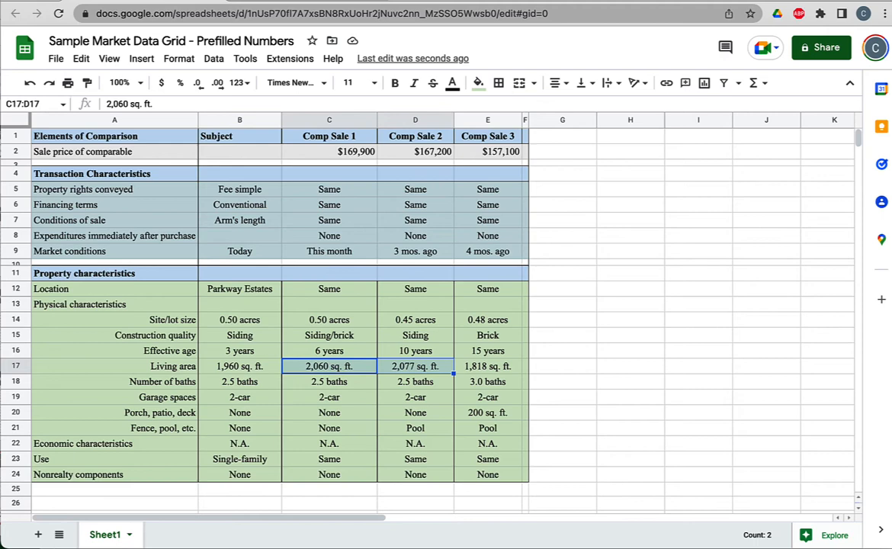
pyautogui.click(329, 153)
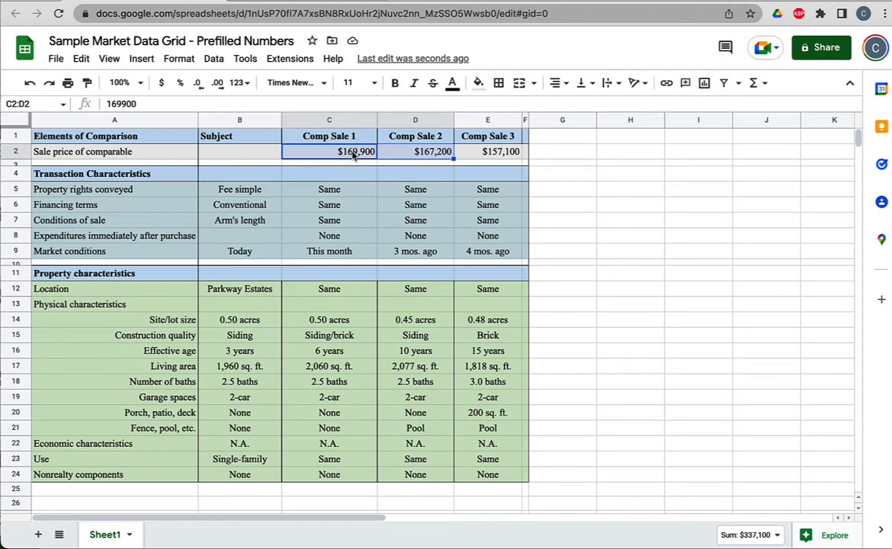
pyautogui.moveTo(322, 381)
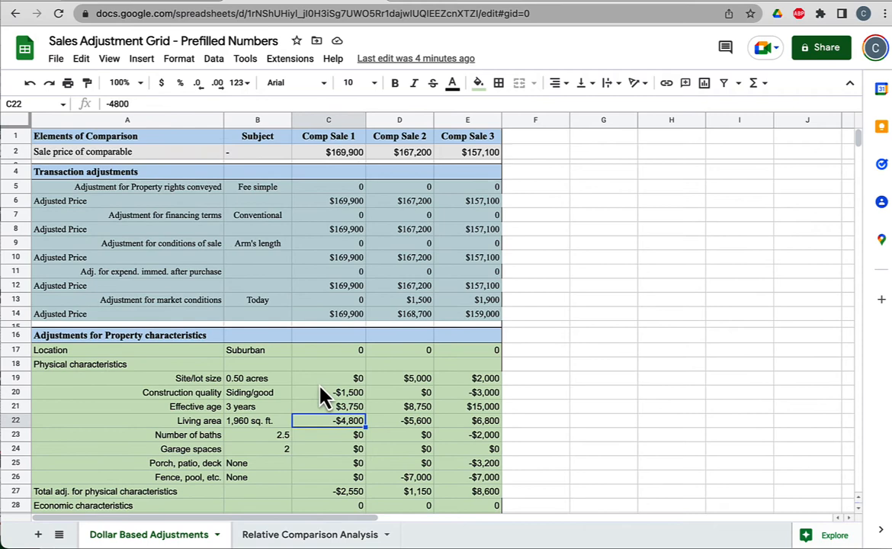
pyautogui.click(330, 152)
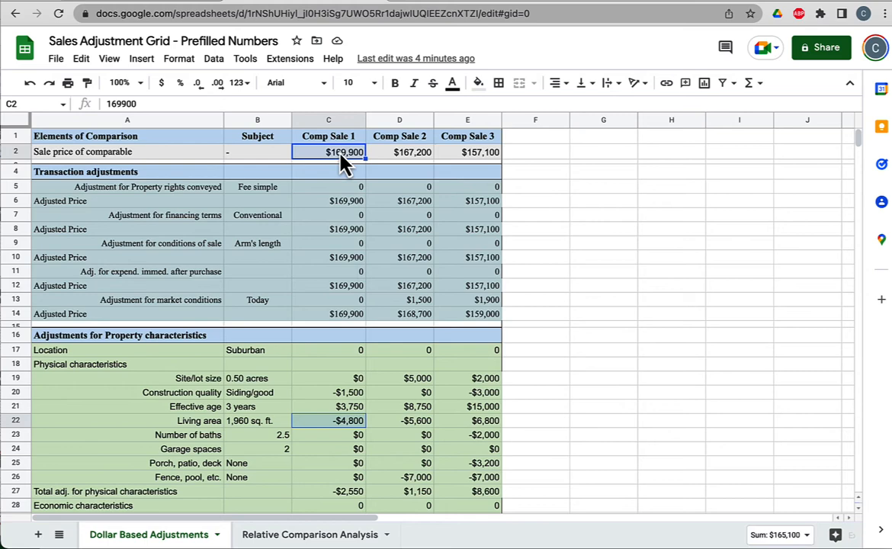
pyautogui.moveTo(324, 140)
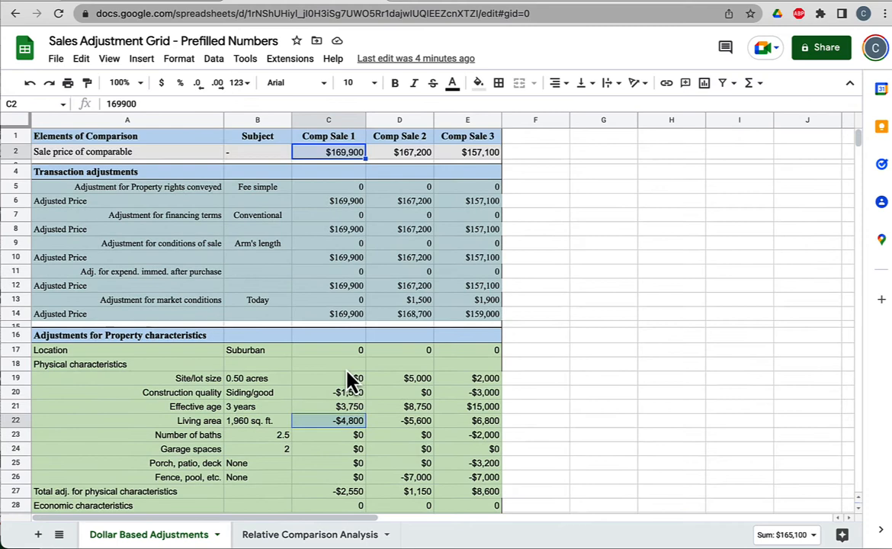
pyautogui.click(257, 349)
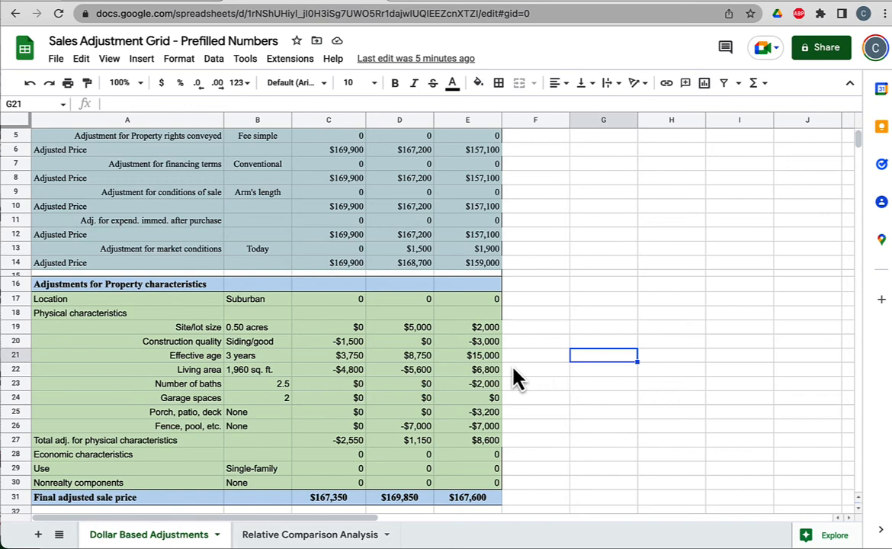
pyautogui.click(327, 369)
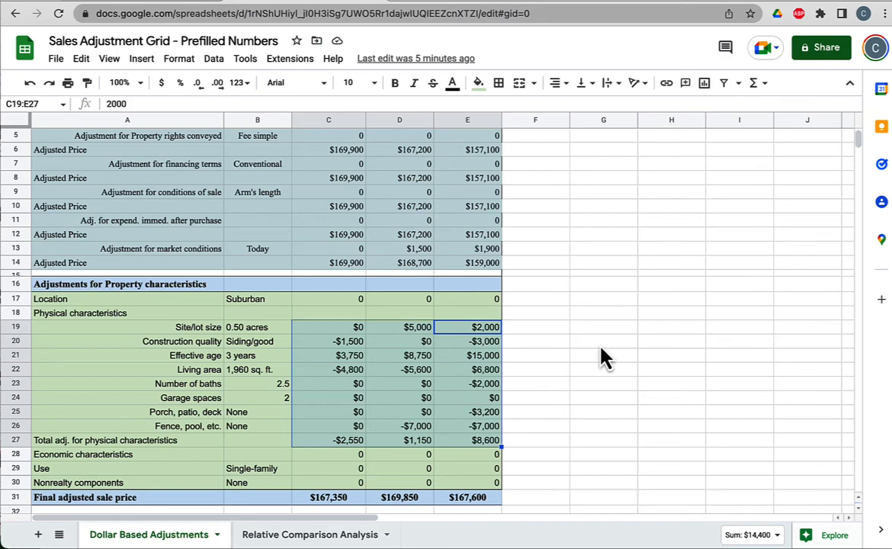
pyautogui.scroll(-3)
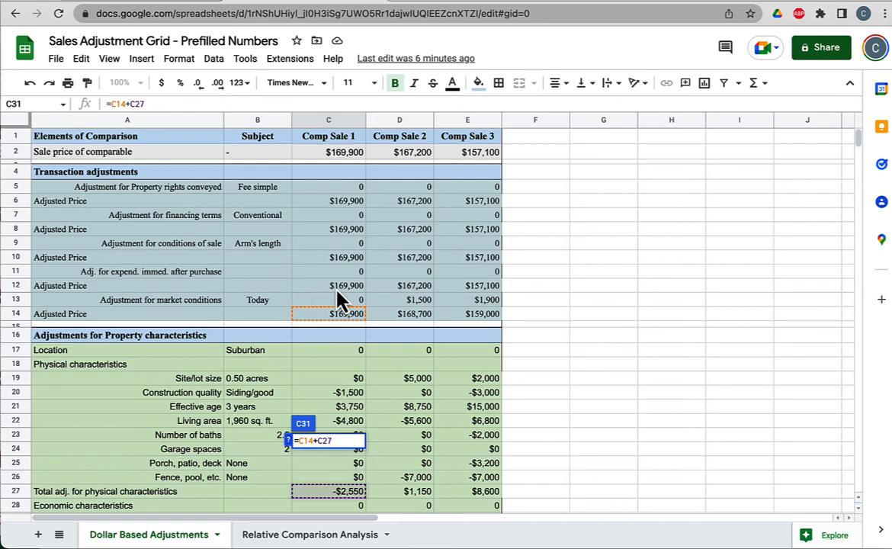
pyautogui.scroll(-3)
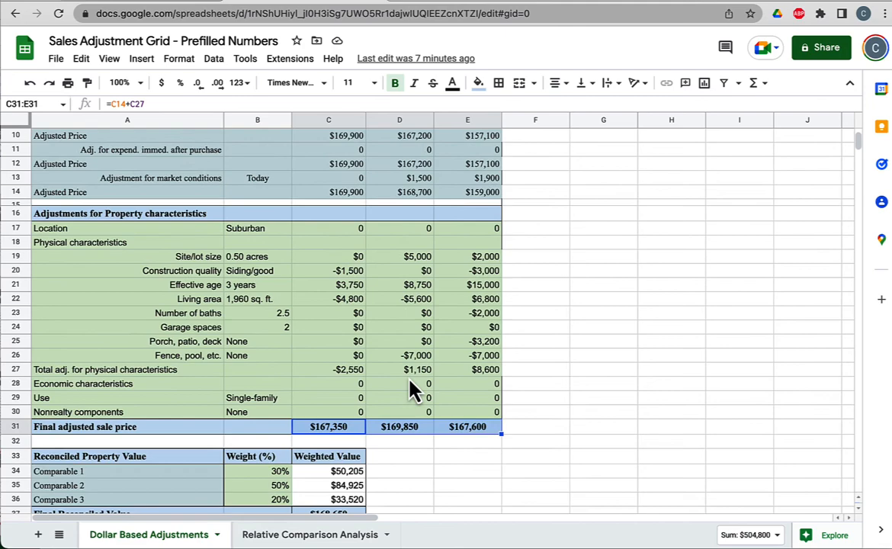
# Note the $168,650 final reconciled value and move to the Relative Comparison Analysis sheet
pyautogui.click(256, 457)
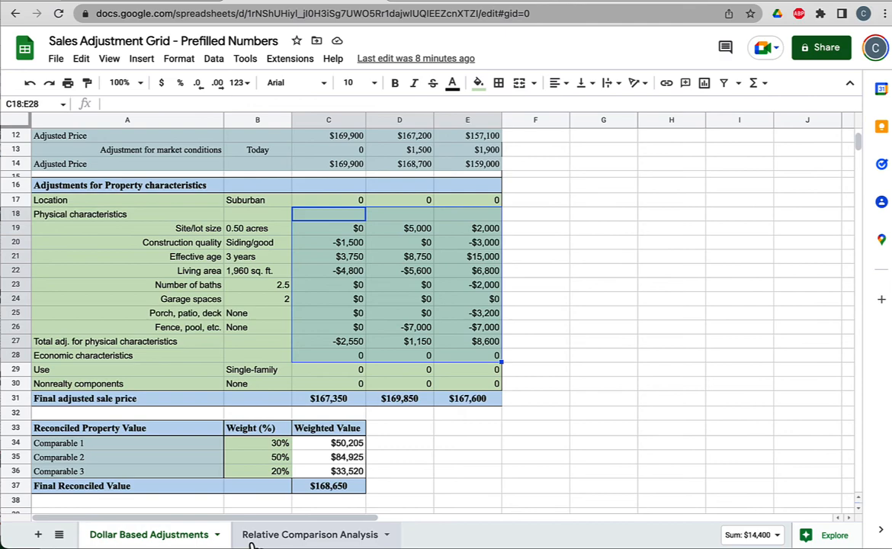
pyautogui.click(317, 534)
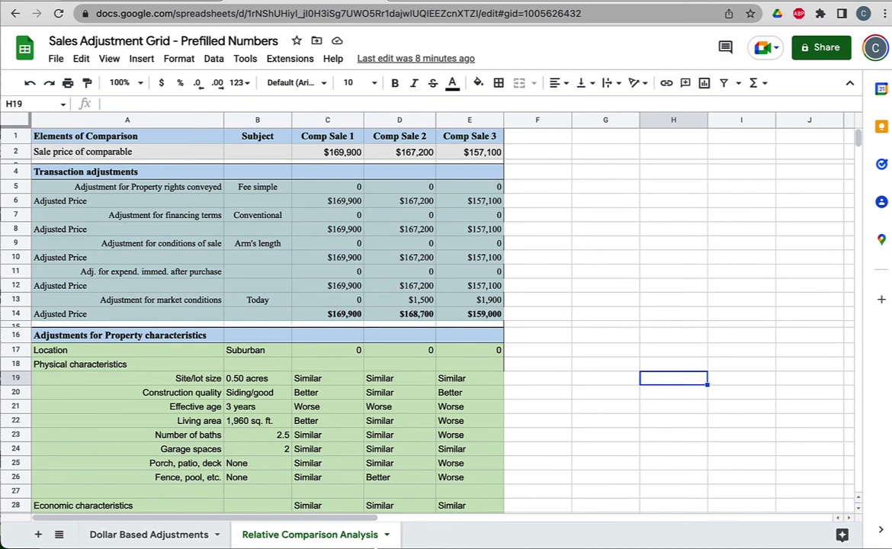
pyautogui.click(326, 152)
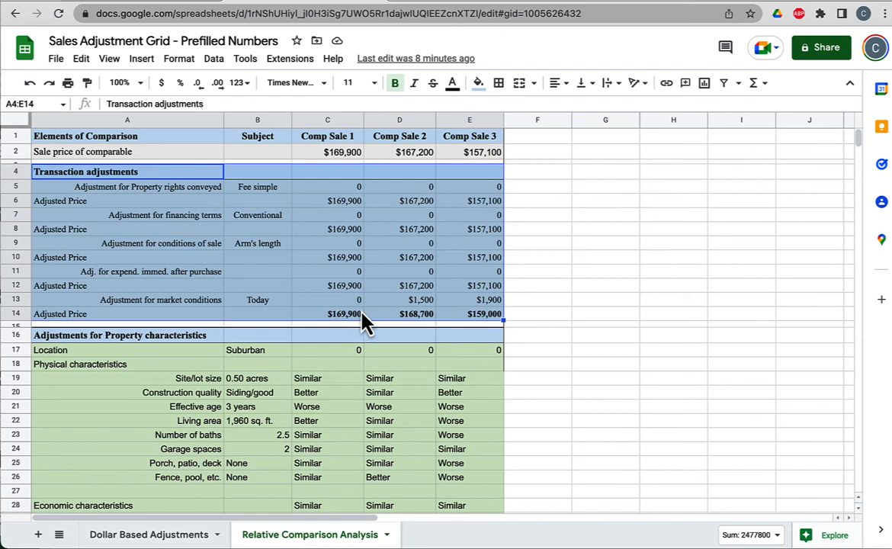
pyautogui.scroll(-3)
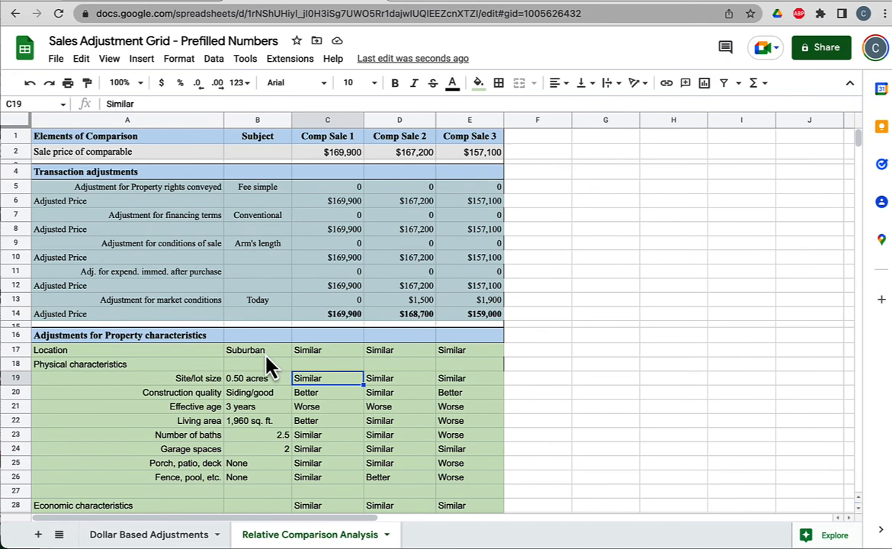
pyautogui.click(399, 378)
pyautogui.write('Worse')
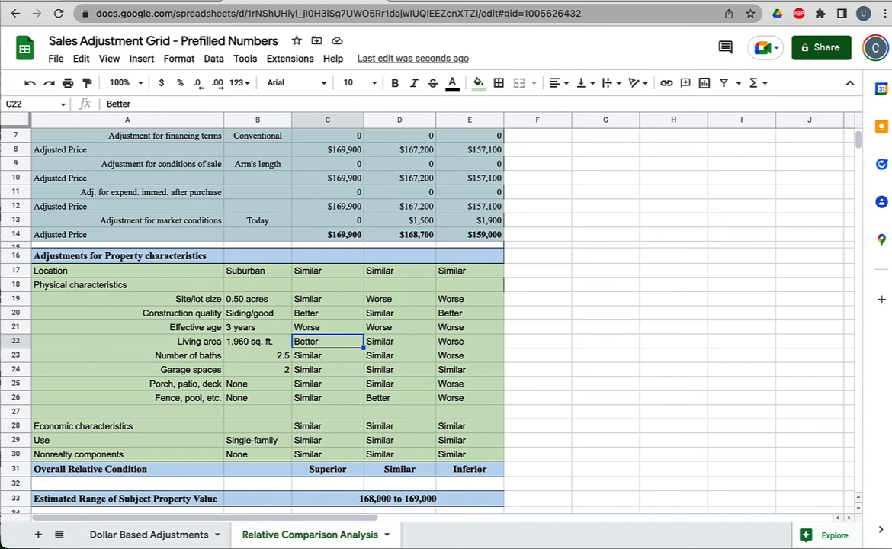
pyautogui.click(469, 341)
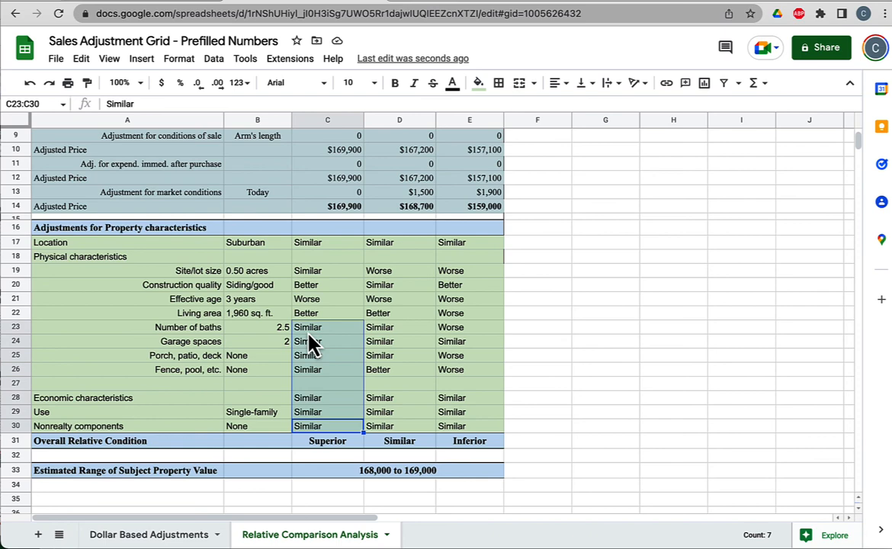
pyautogui.click(327, 286)
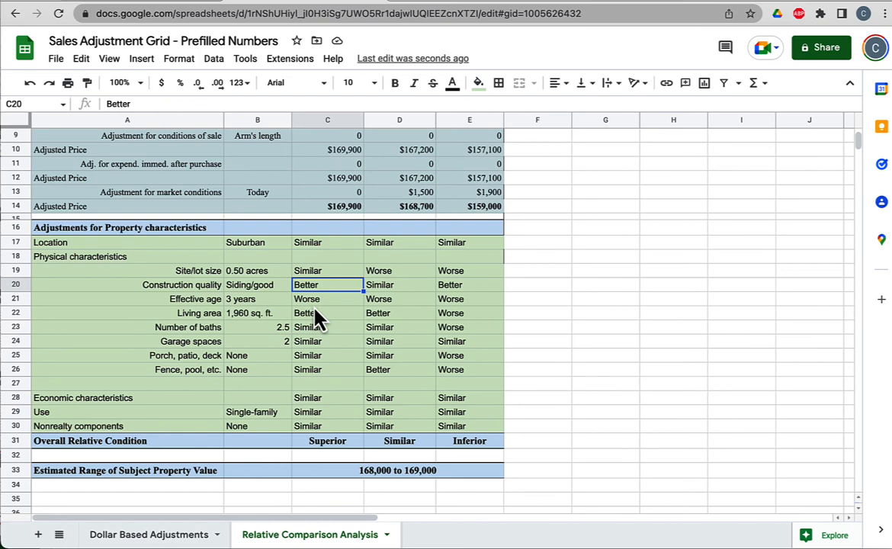
pyautogui.click(327, 440)
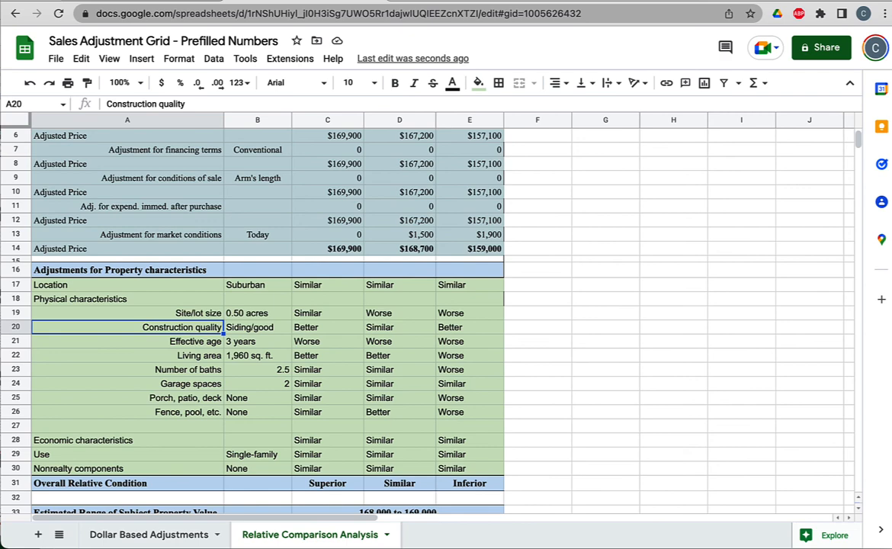
pyautogui.click(323, 355)
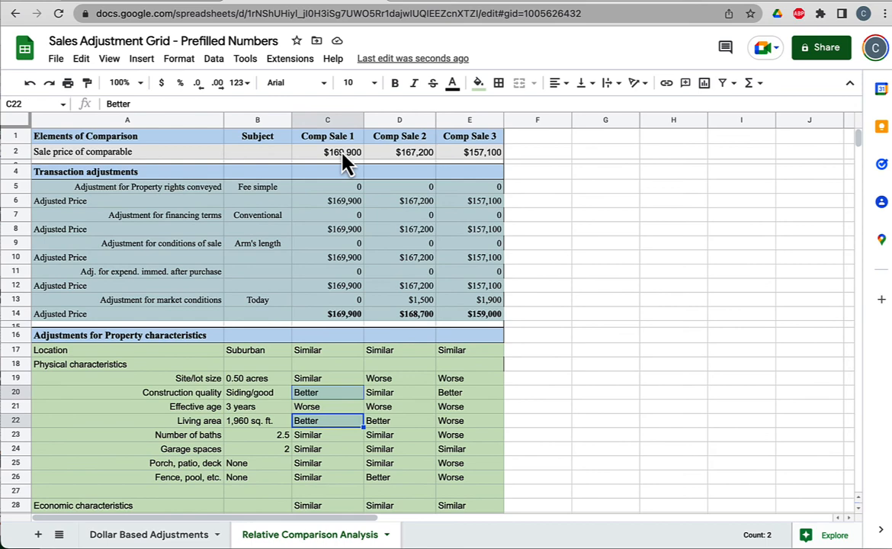
pyautogui.click(326, 153)
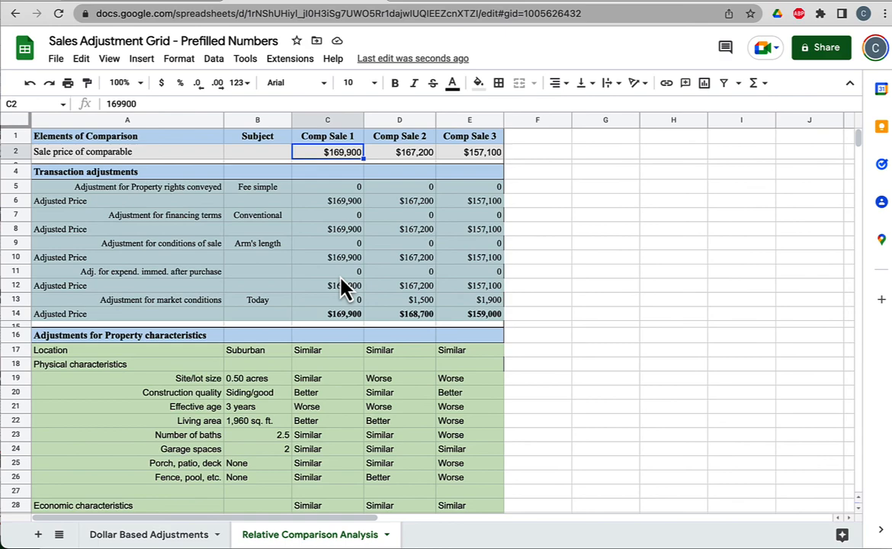
pyautogui.scroll(-3)
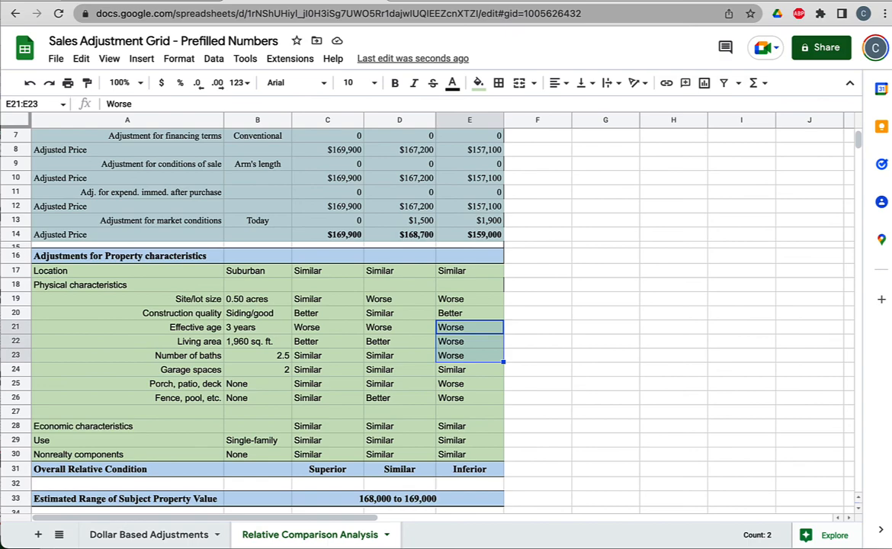
pyautogui.click(470, 427)
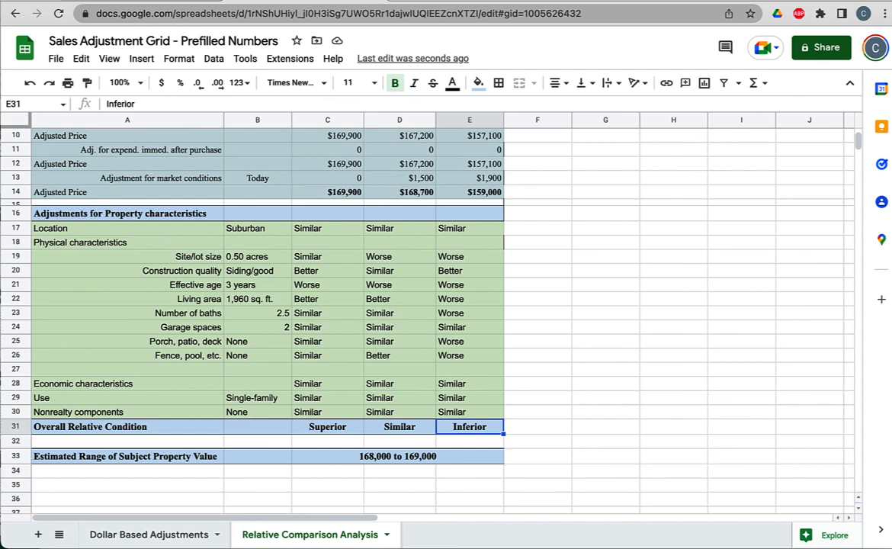
pyautogui.moveTo(449, 506)
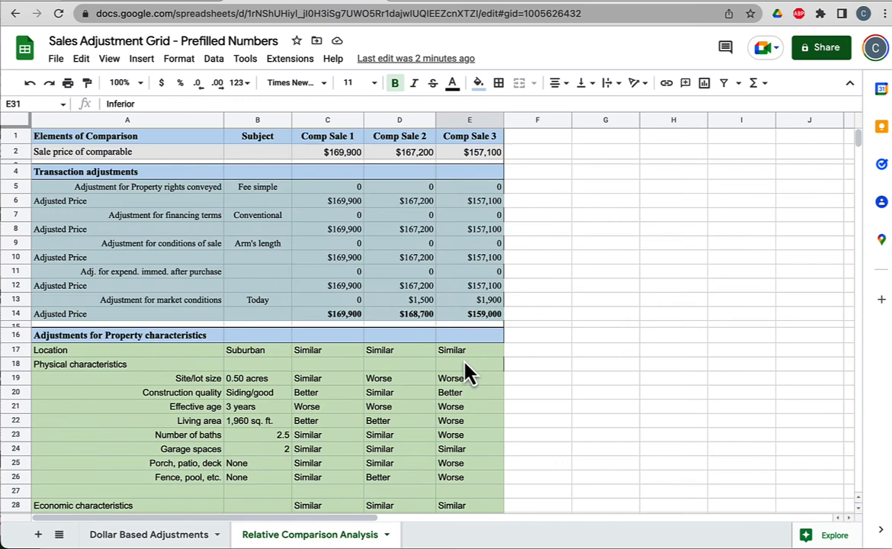
pyautogui.click(470, 152)
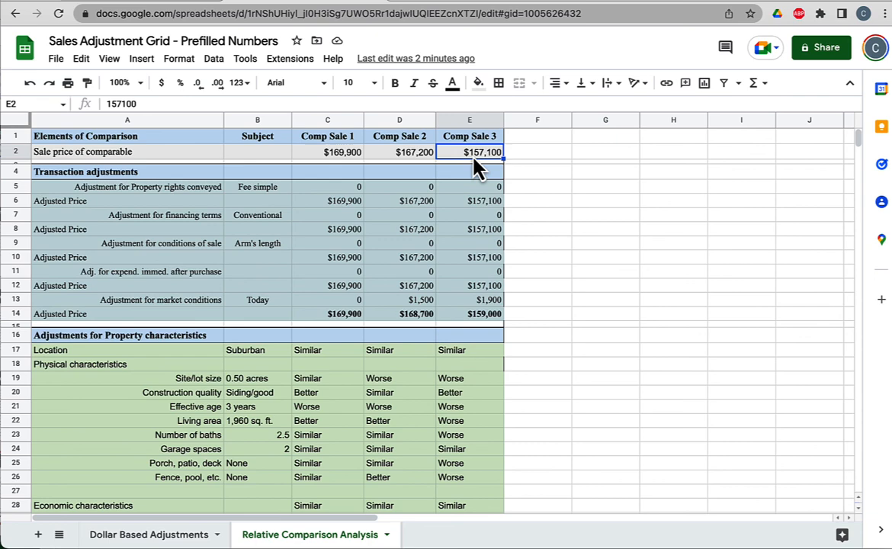
pyautogui.click(400, 152)
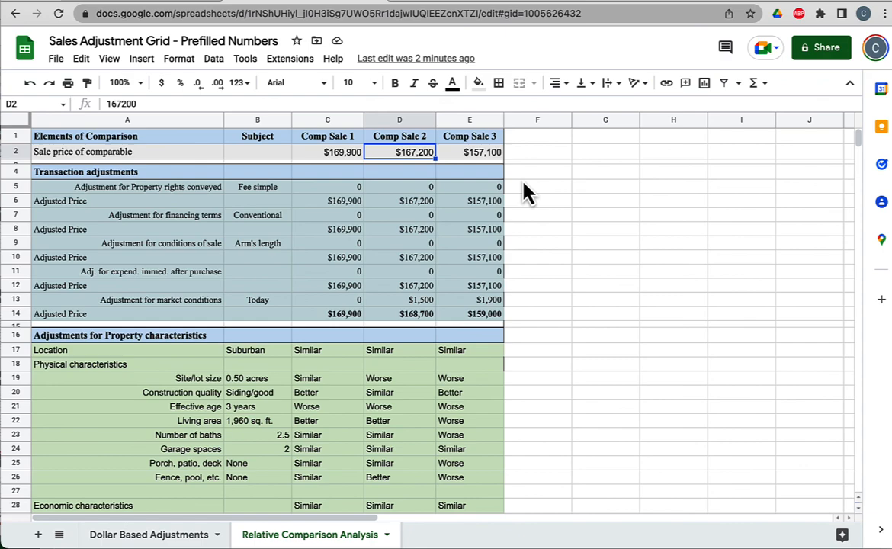
pyautogui.scroll(-3)
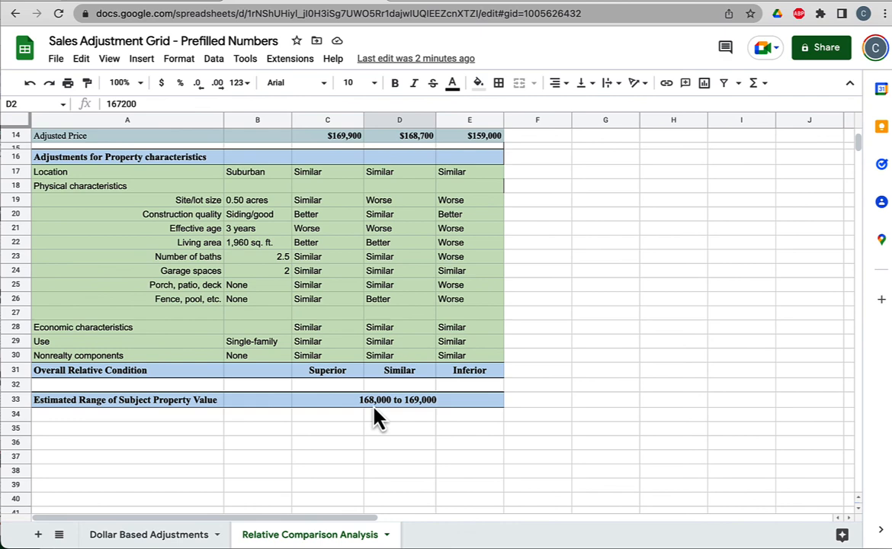
pyautogui.click(397, 399)
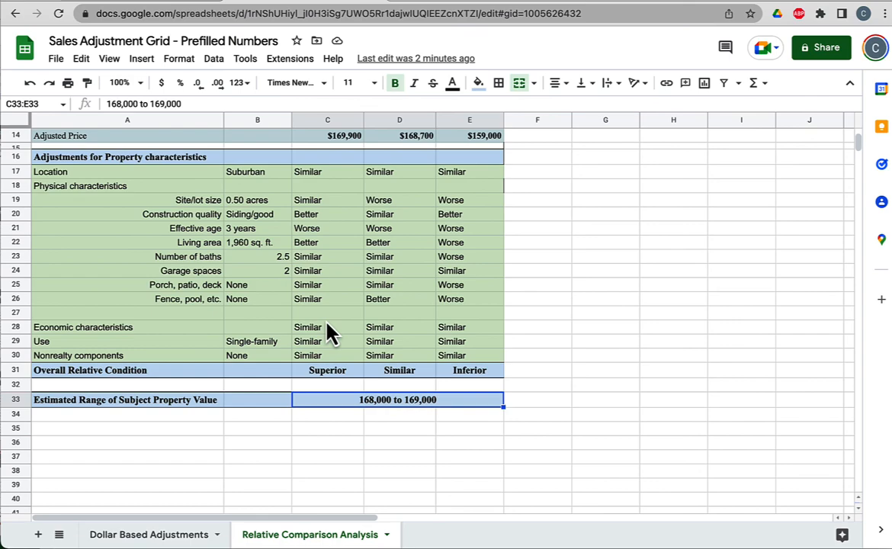